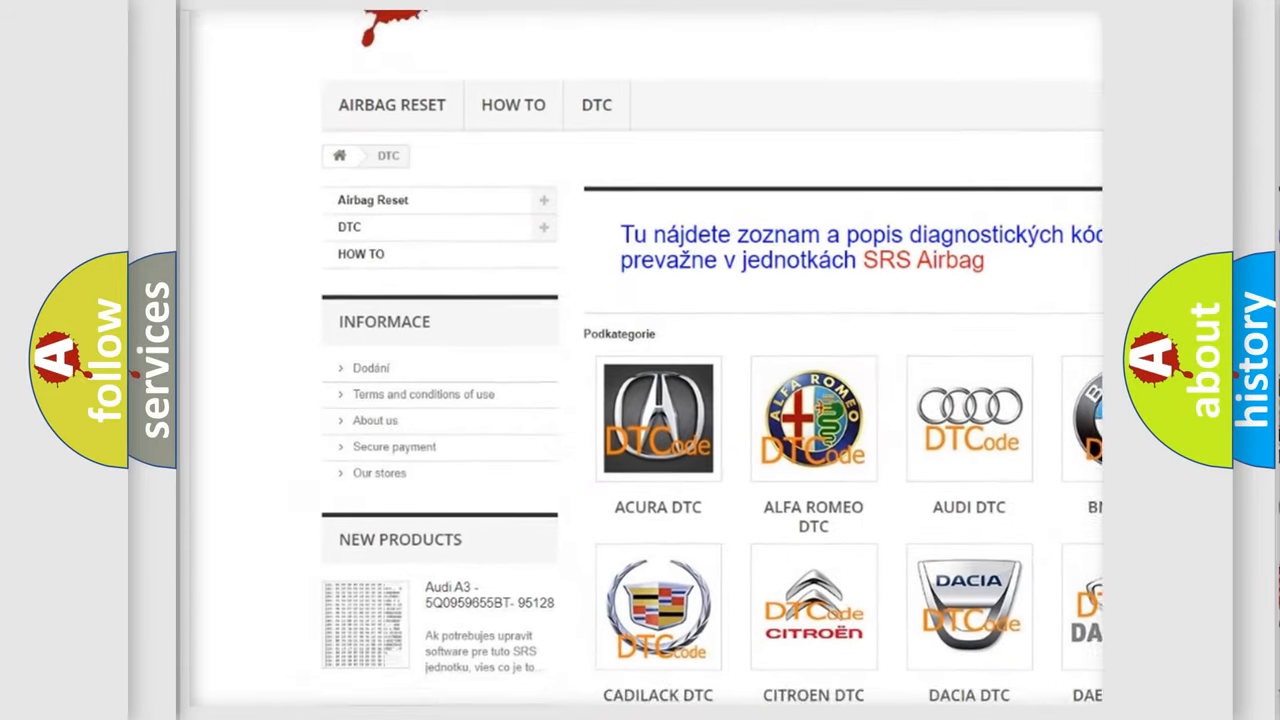
{"action": "scroll", "scroll_direction": "down", "scroll_amount": 3}
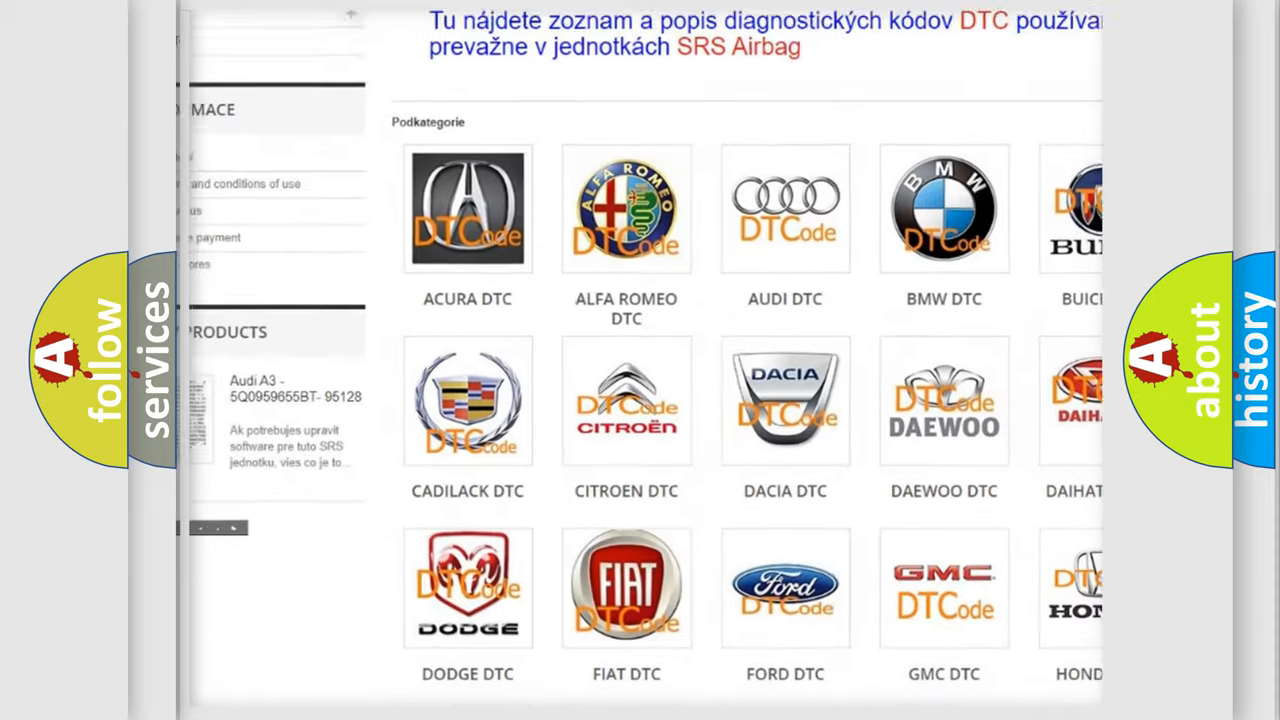
{"action": "scroll", "scroll_direction": "down", "scroll_amount": 3}
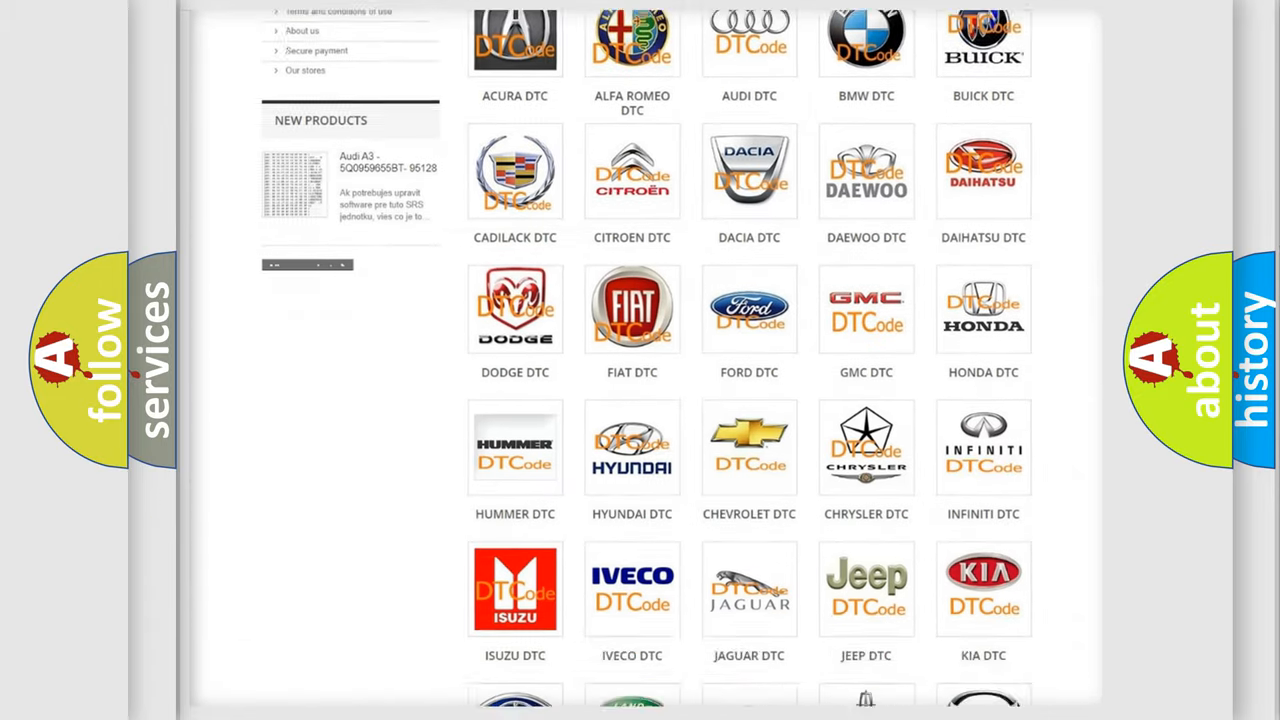
{"action": "scroll", "scroll_direction": "down", "scroll_amount": 3}
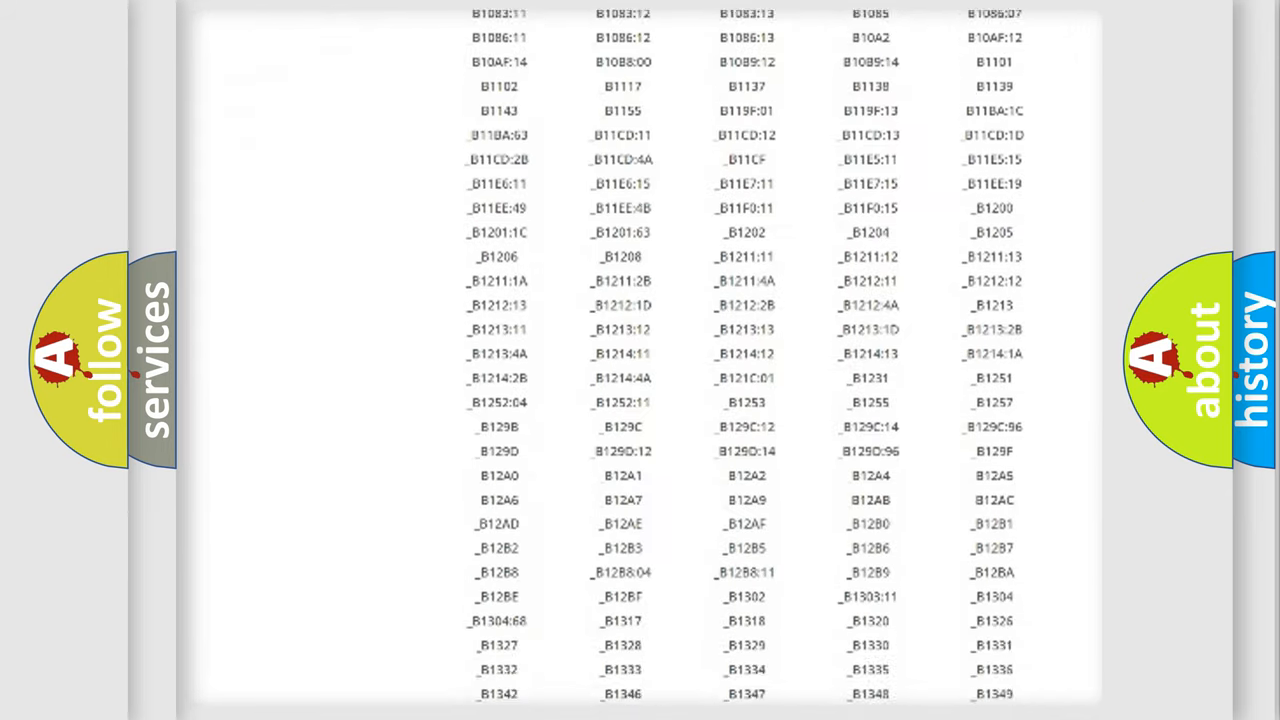
{"action": "scroll", "scroll_direction": "down", "scroll_amount": 3}
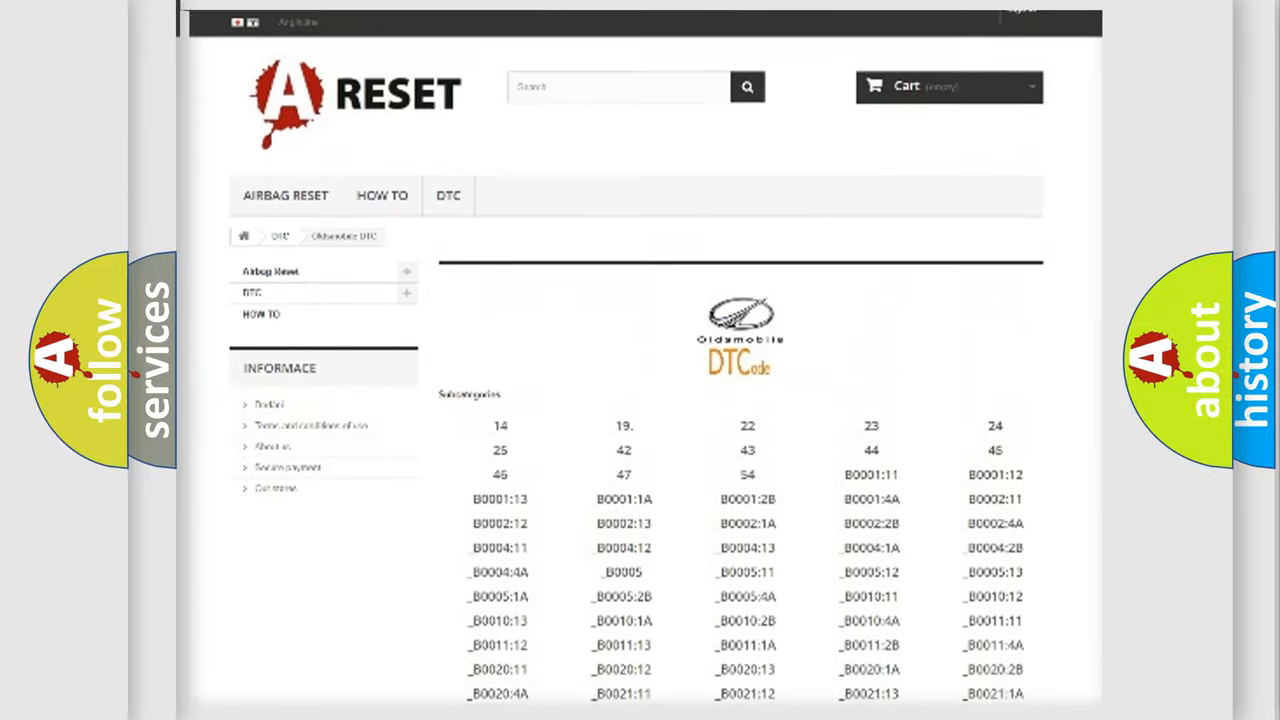
{"action": "scroll", "scroll_direction": "up", "scroll_amount": 3}
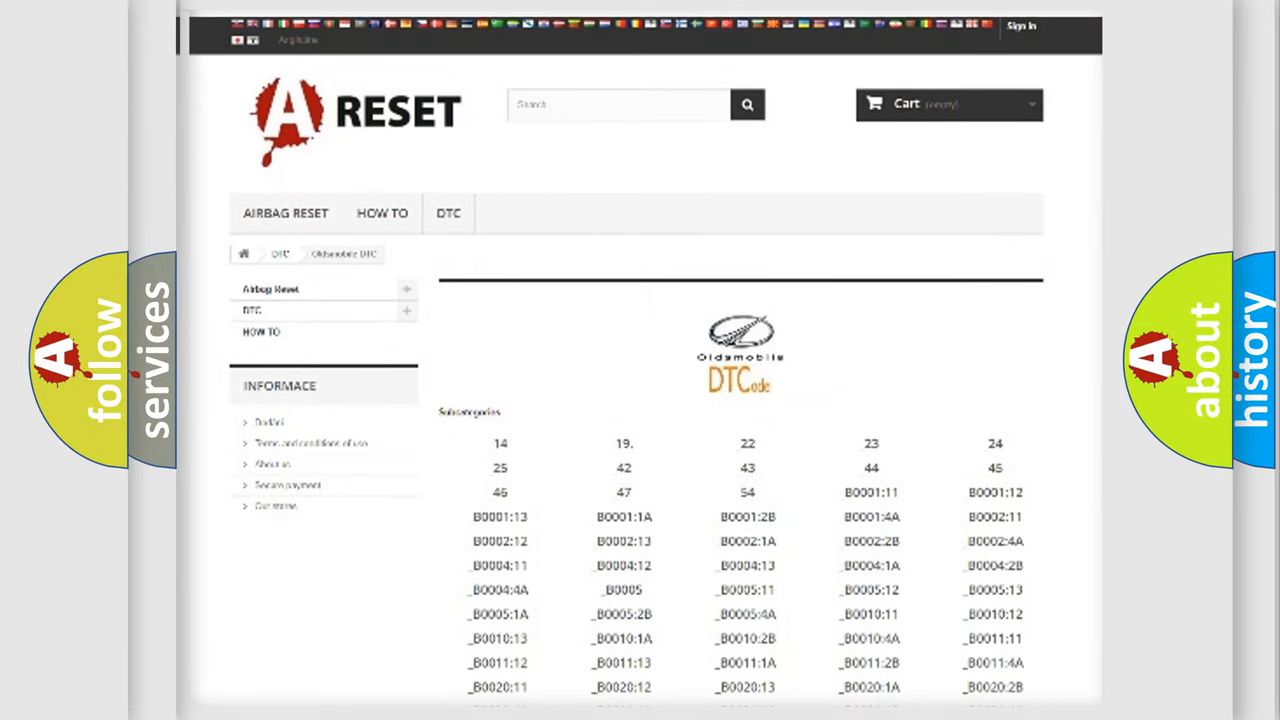